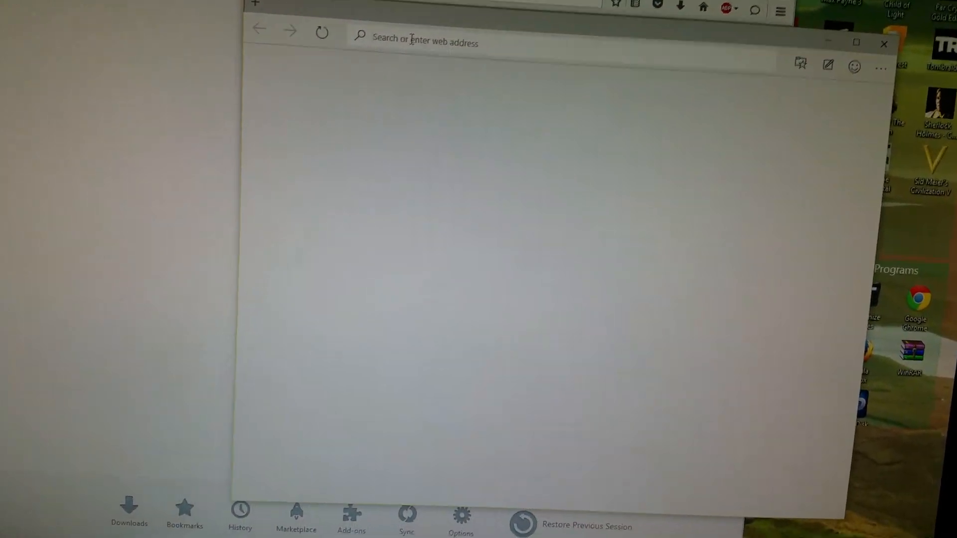
Step: Search Bing for 'youtube' from the Edge address bar
type("youtube")
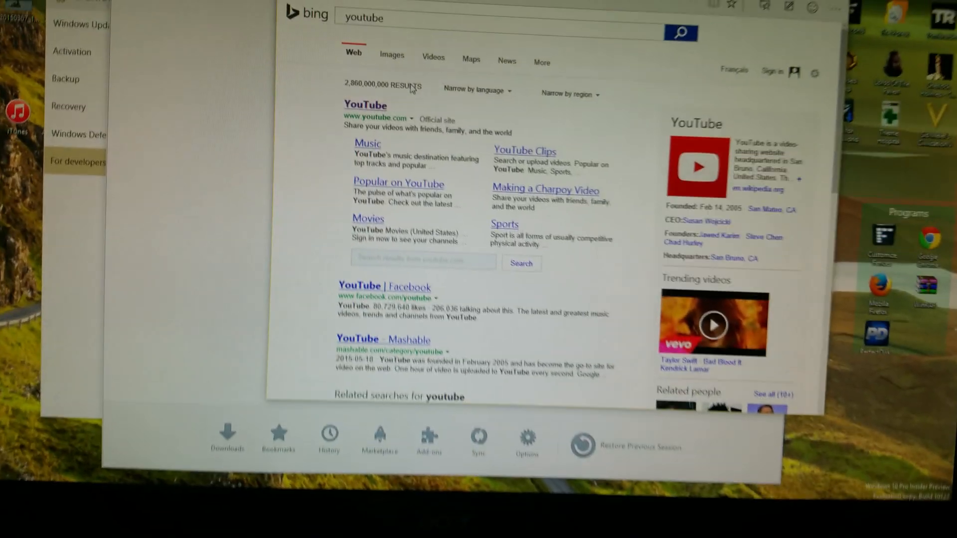
Step: Open YouTube's official site from the Bing results and scroll down its home page
left_click(364, 105)
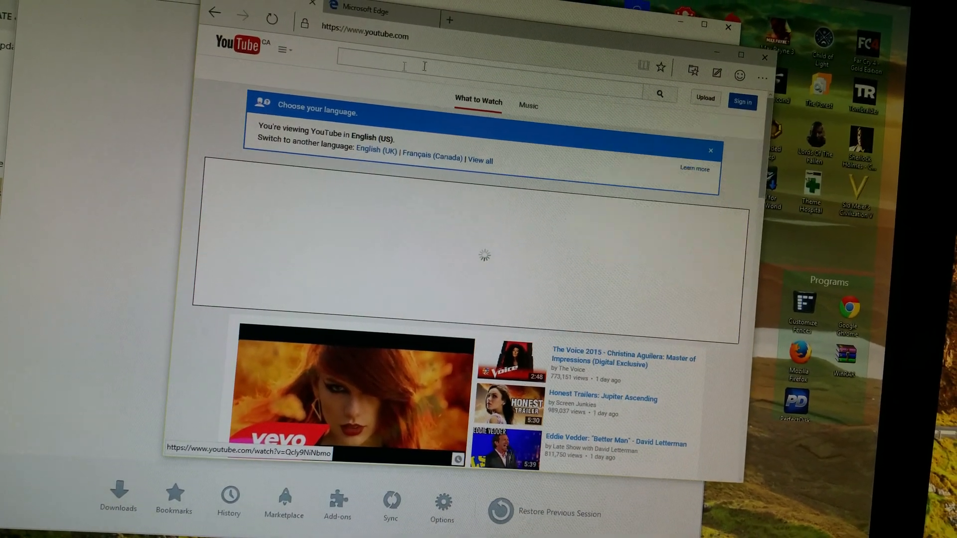
scroll("down", 3)
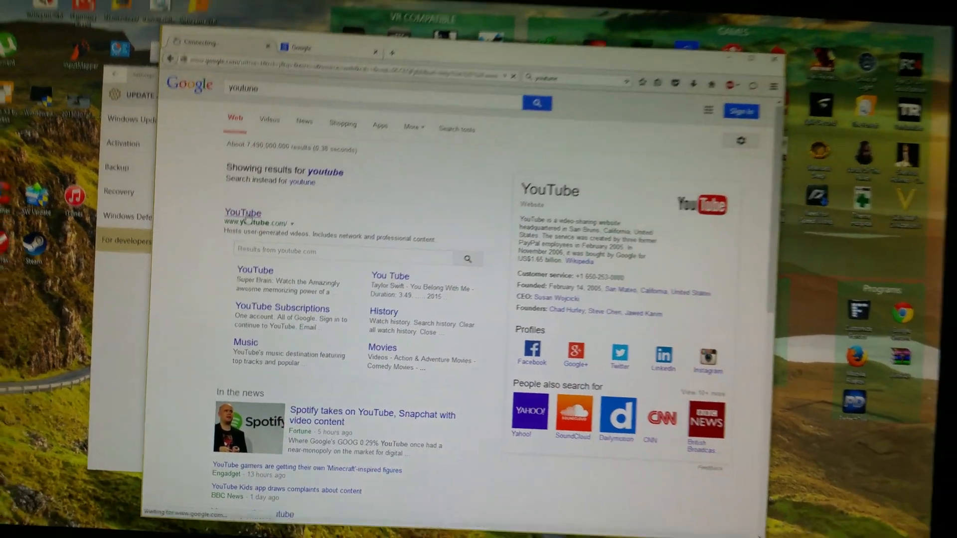
Step: Open YouTube's official site from the Google results in Firefox
left_click(243, 212)
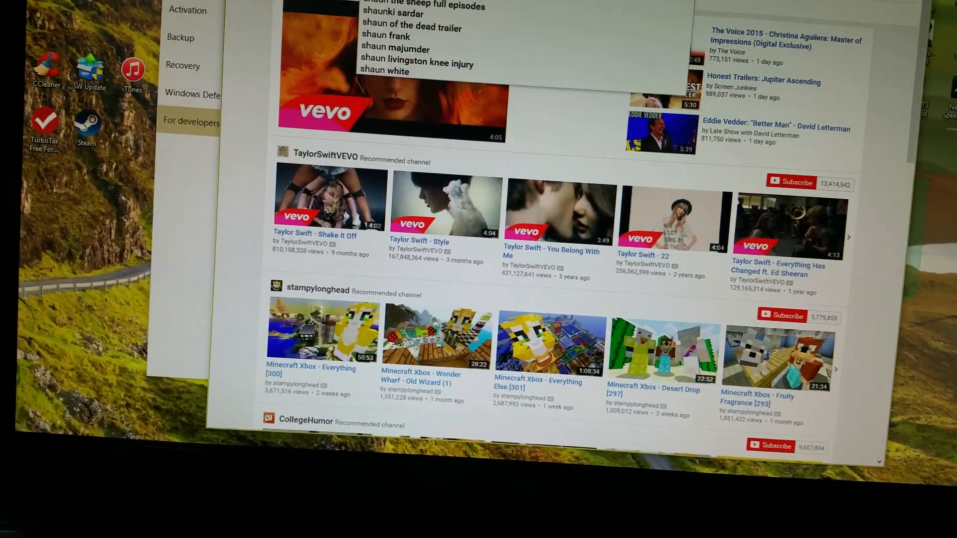
Step: Open Jason L's channel from the 'City News Shauna Hunt (blooper) 2014' video page
scroll("down", 3)
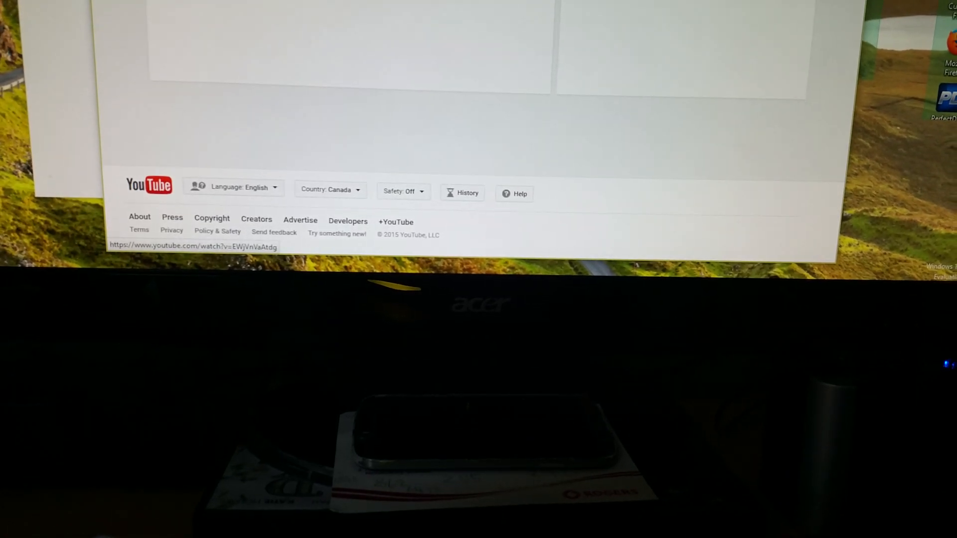
scroll("up", 3)
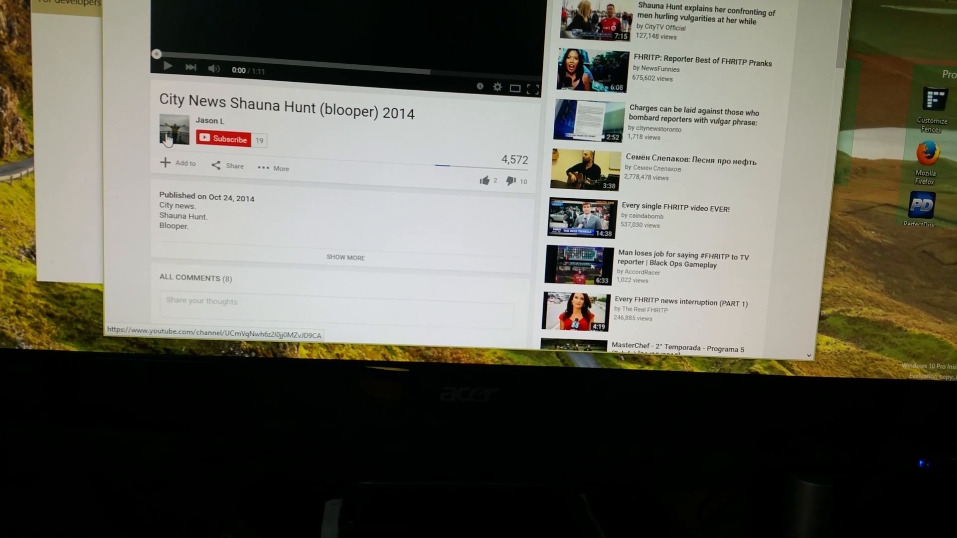
left_click(177, 131)
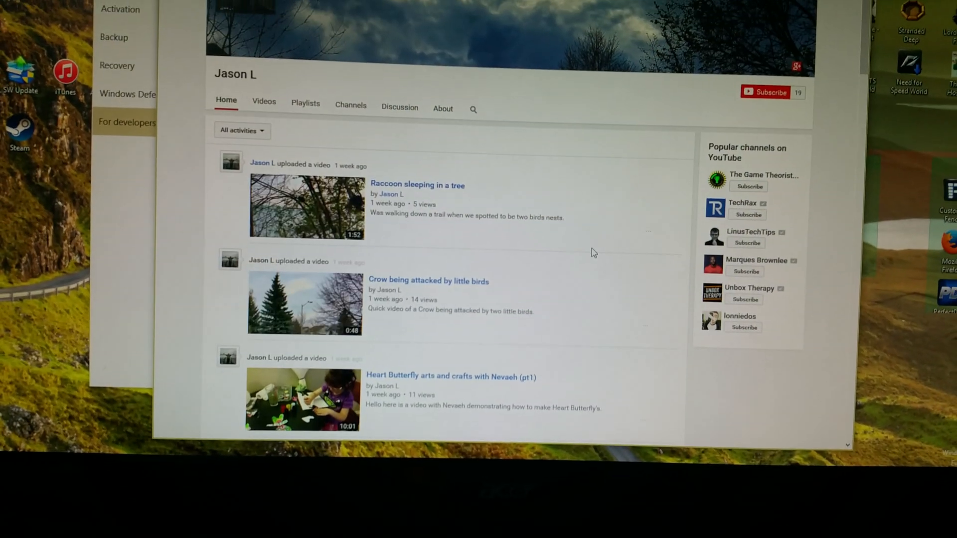